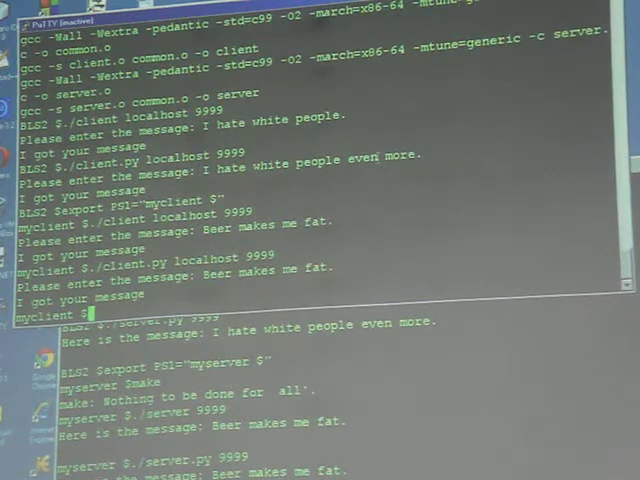
Step: Open the Python client source with 'vi client' and review its port-number checking code
type("vi client")
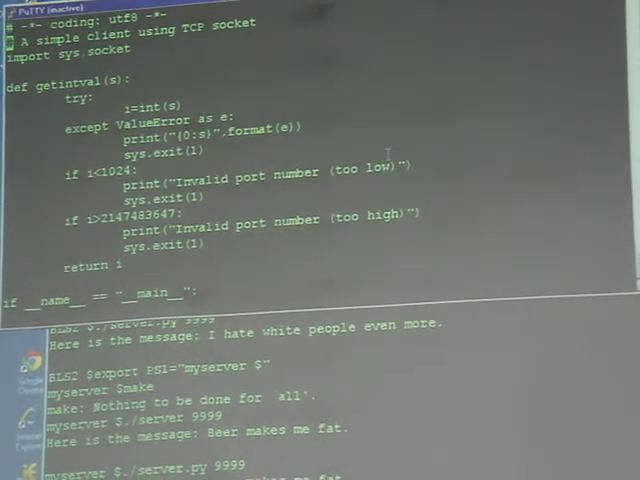
scroll("down", 3)
type("vi server.py")
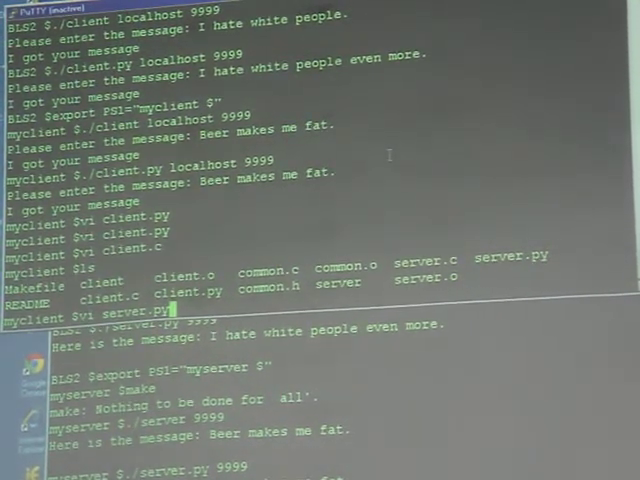
Step: Run 'vi server.py' to view the socket server code in the editor
key("Enter")
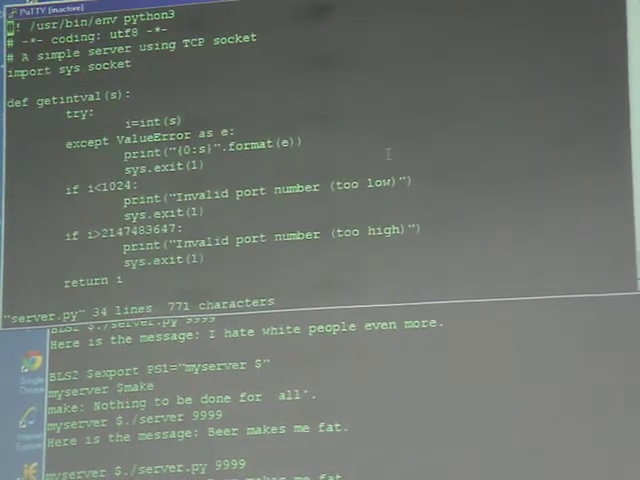